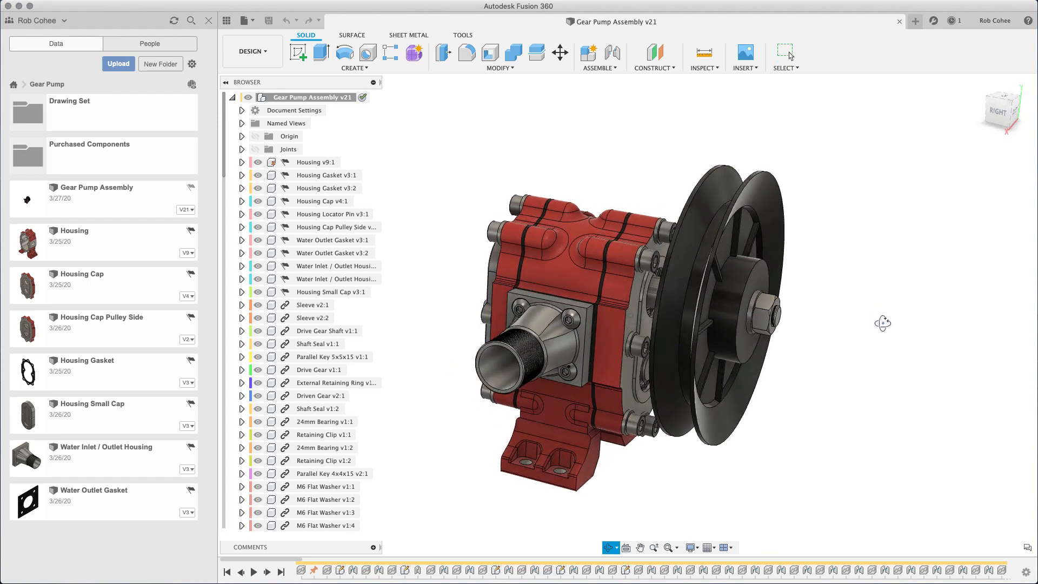
Step: Leave the gear pump assembly and begin a new, empty untitled design
click(251, 51)
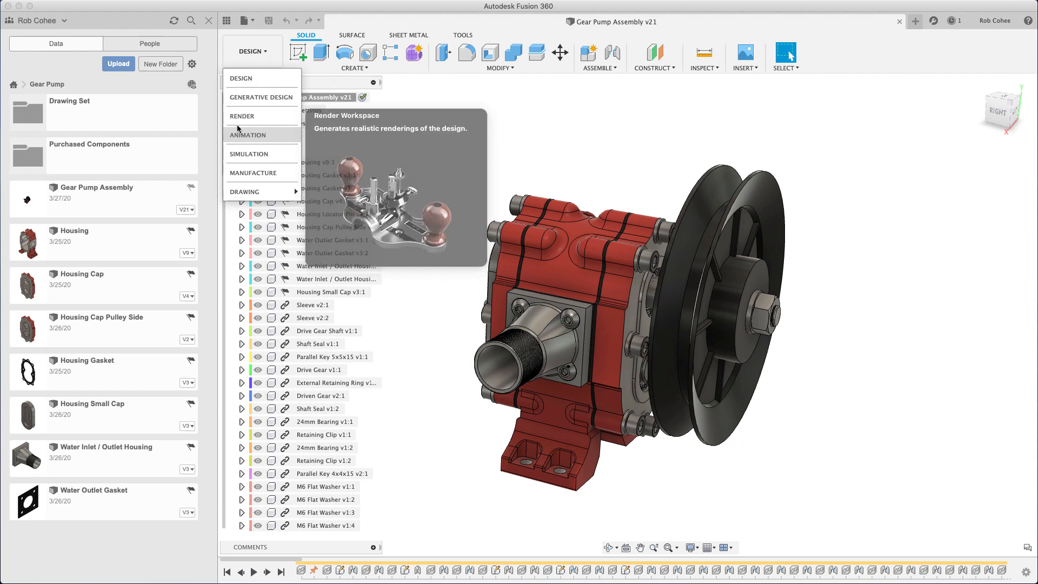
click(247, 135)
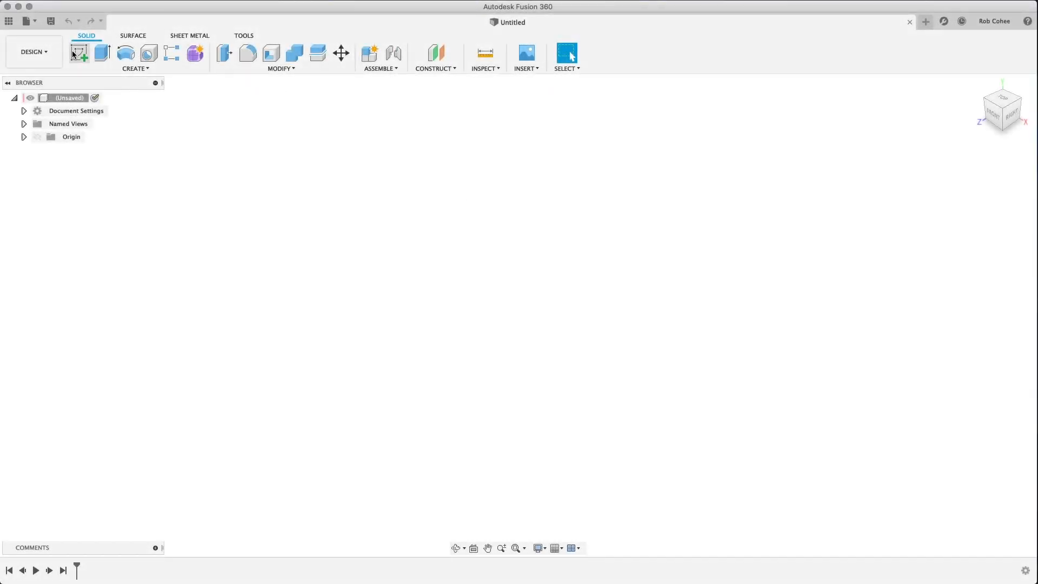
mouse_move(80, 52)
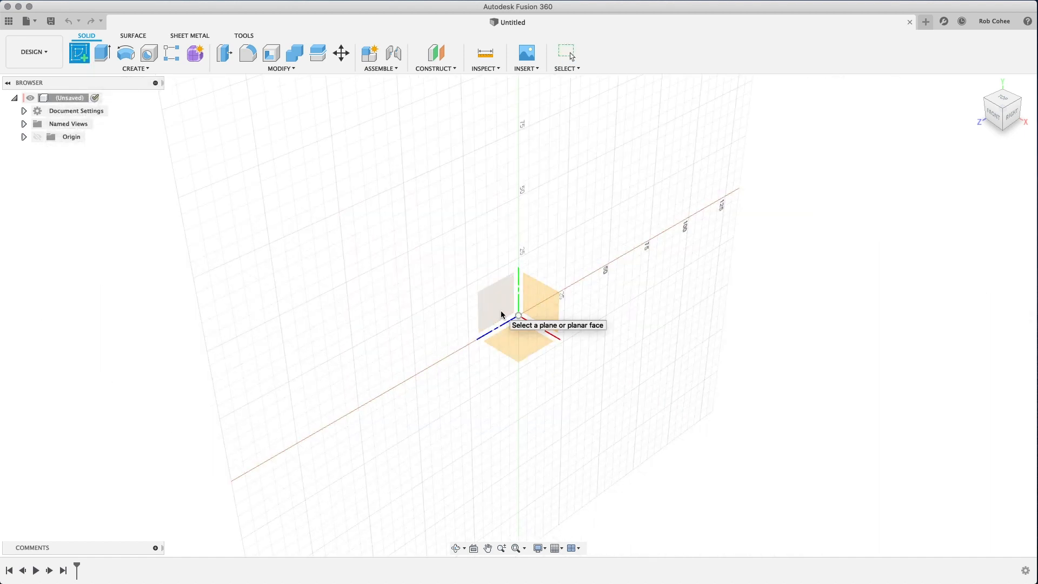
Step: Sketch on the XY front plane a centre-diameter circle at the origin, dimensioned 60 mm
click(491, 307)
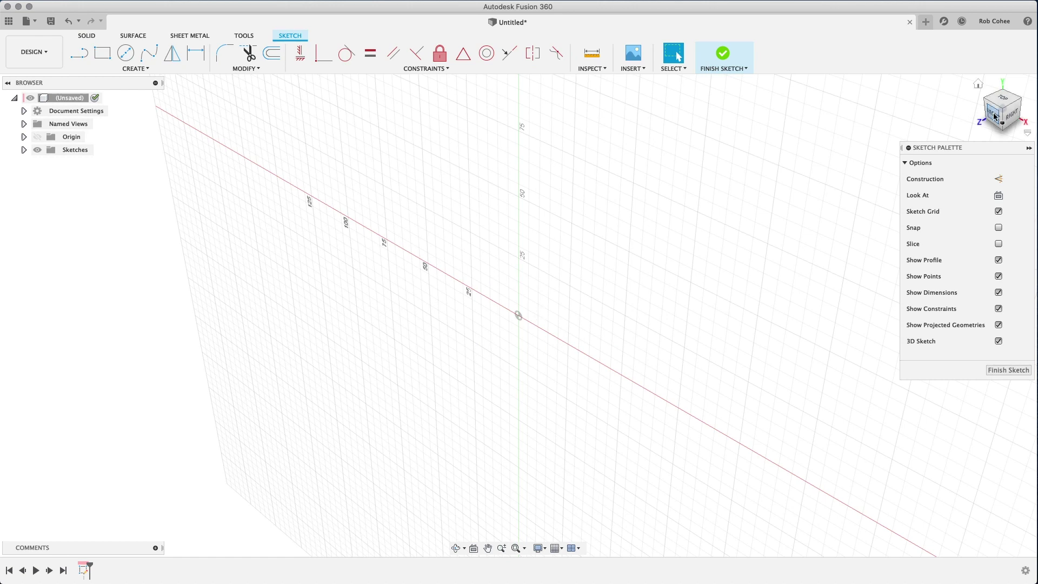
click(995, 113)
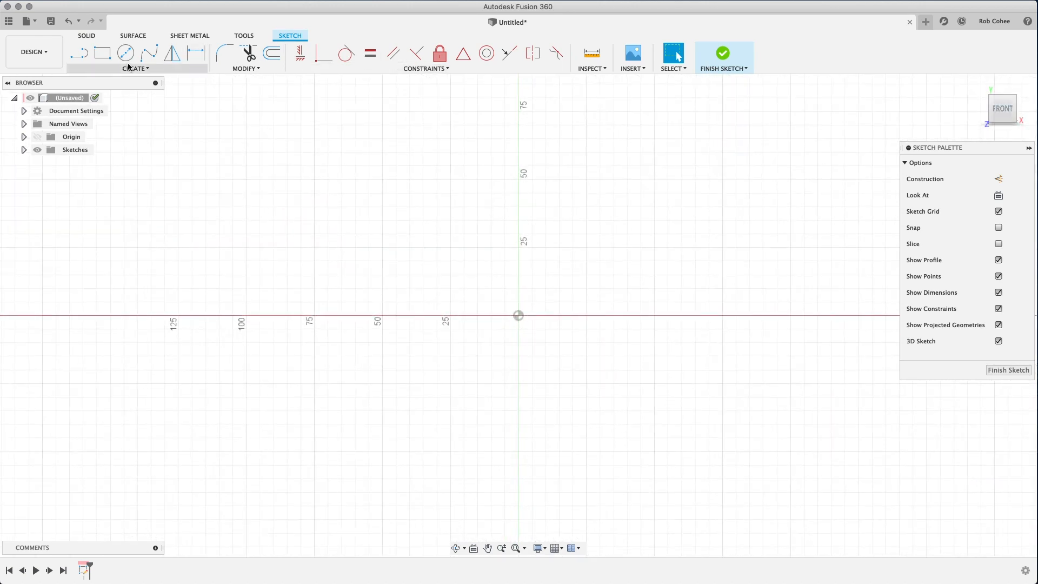
click(134, 68)
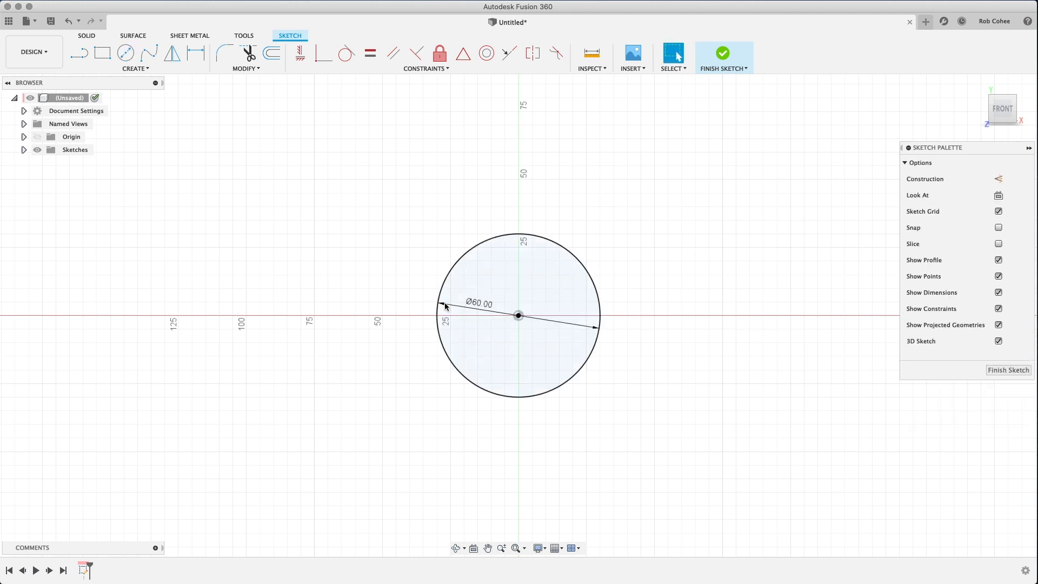
double_click(480, 303)
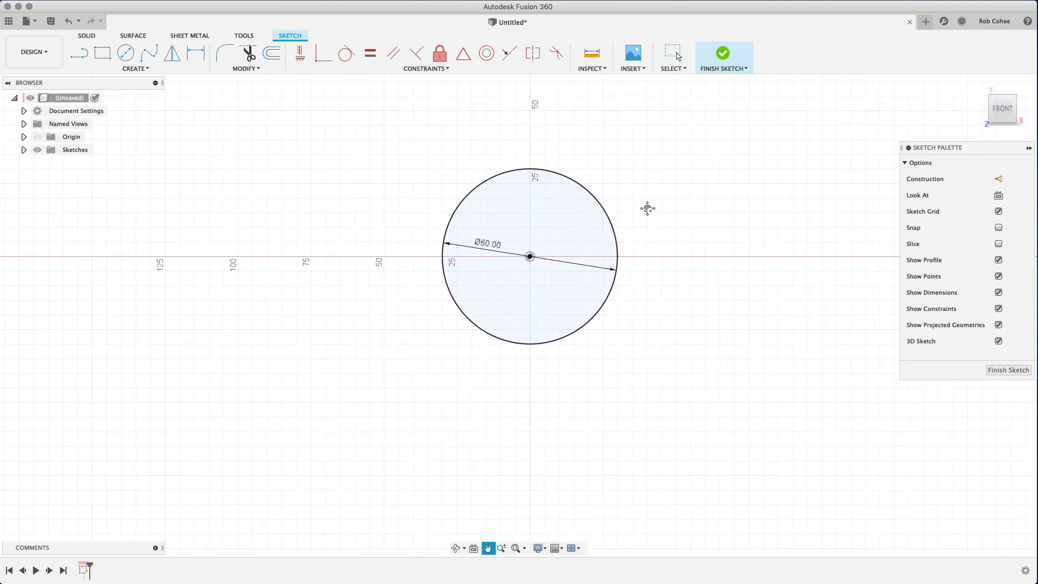
click(1001, 21)
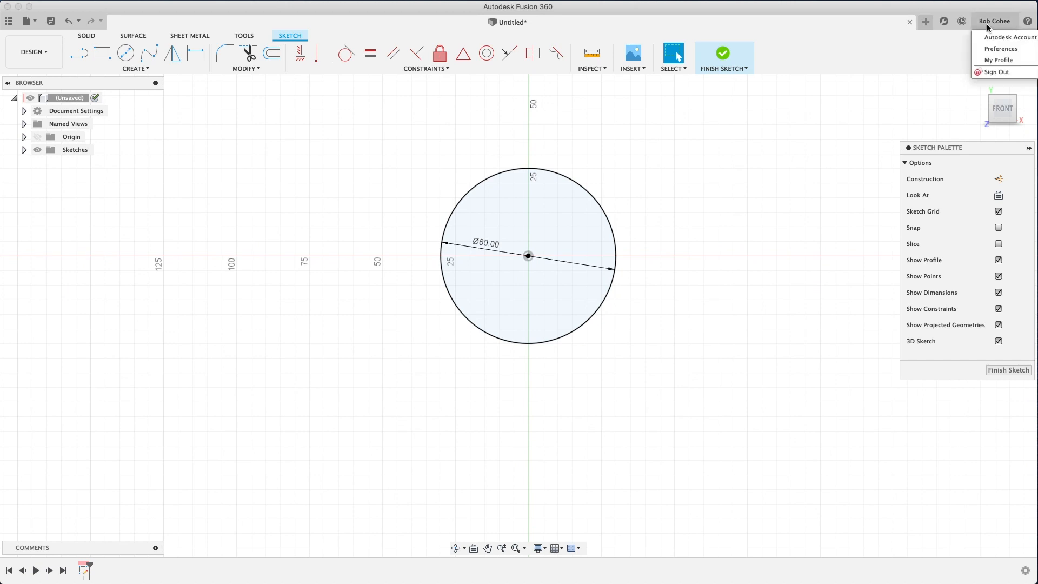
click(1000, 49)
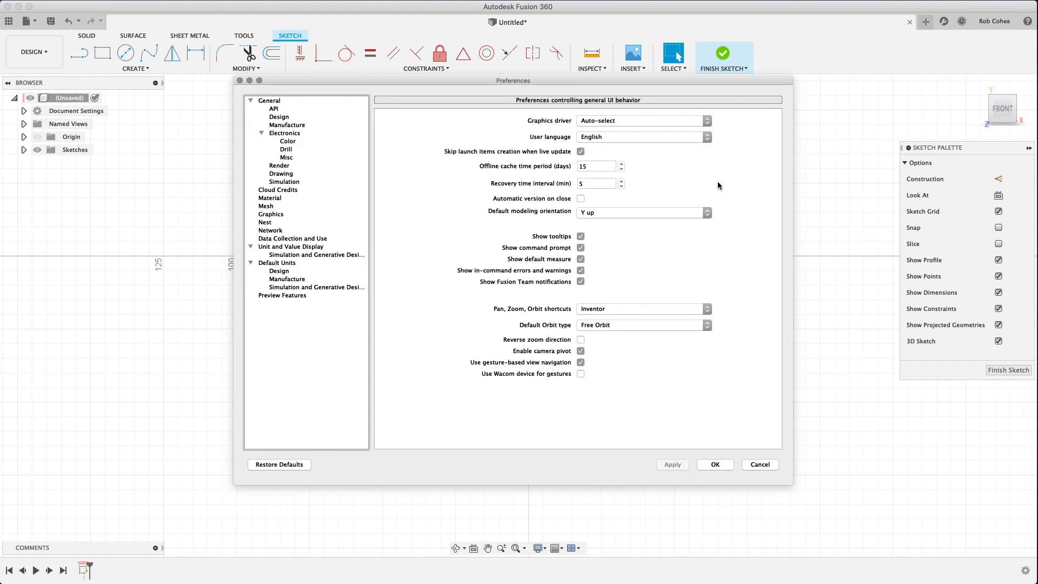
mouse_move(556, 312)
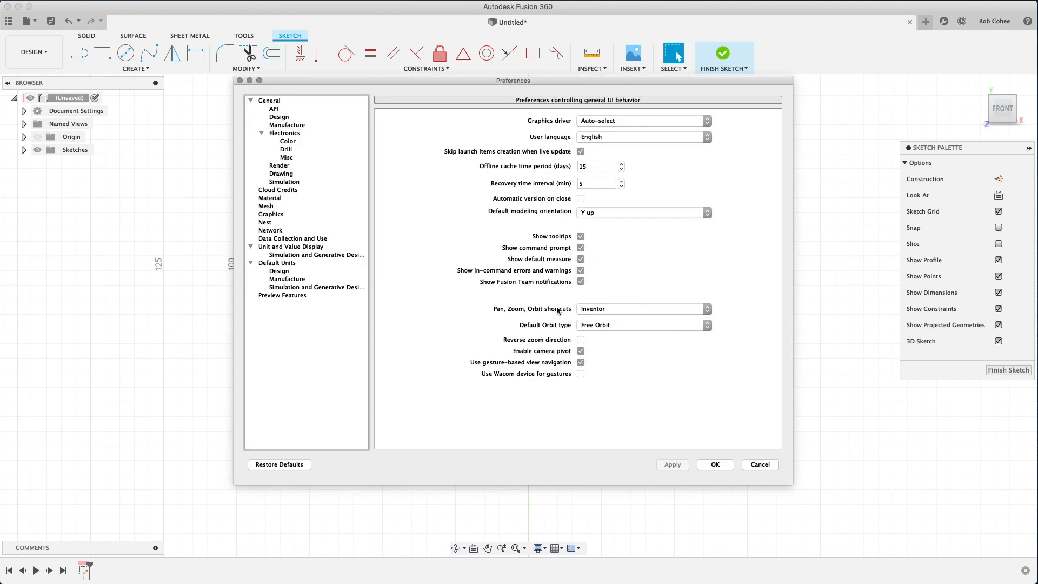
click(643, 309)
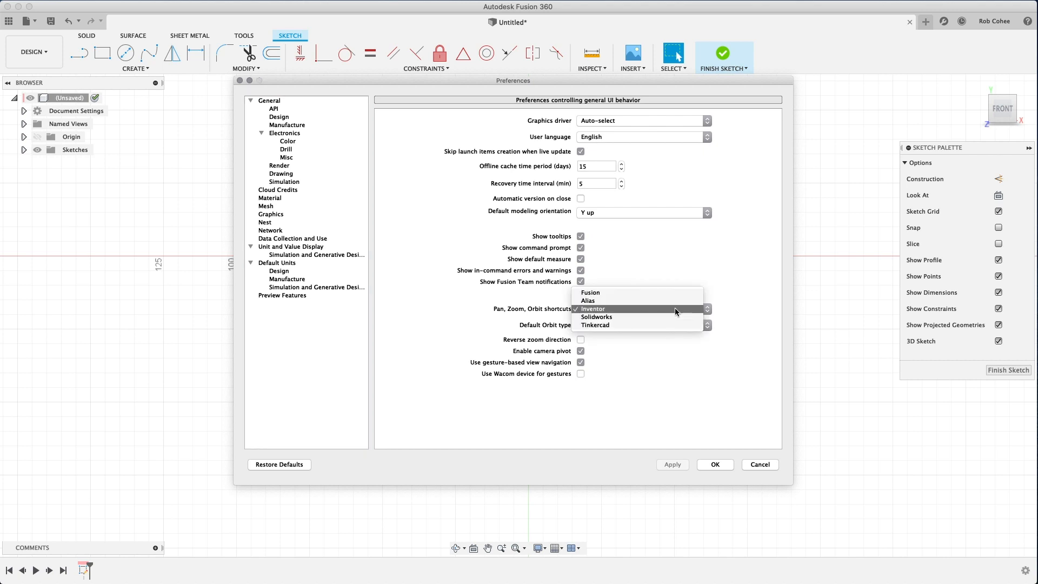
click(613, 310)
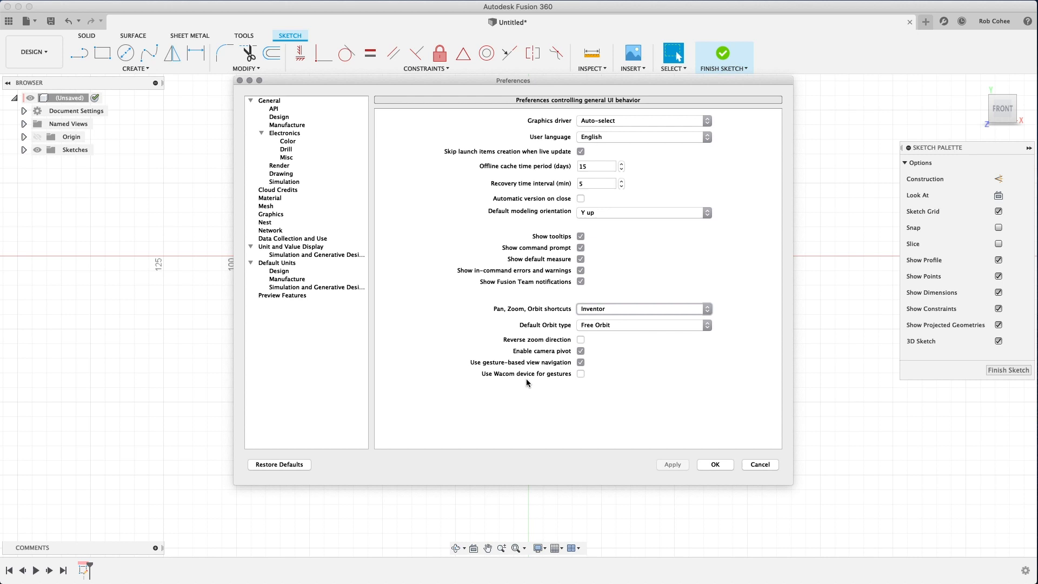
mouse_move(539, 187)
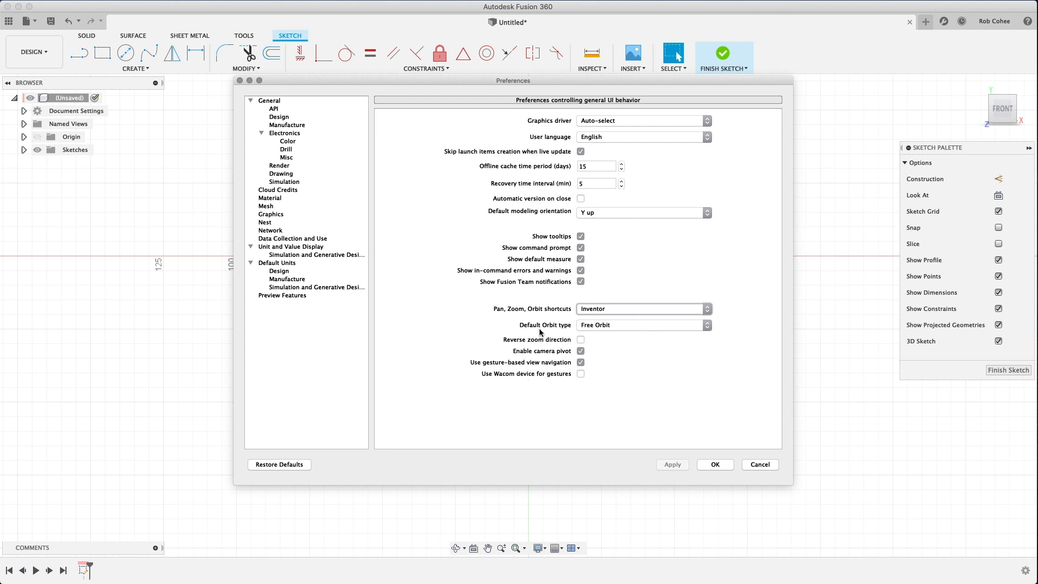
click(278, 271)
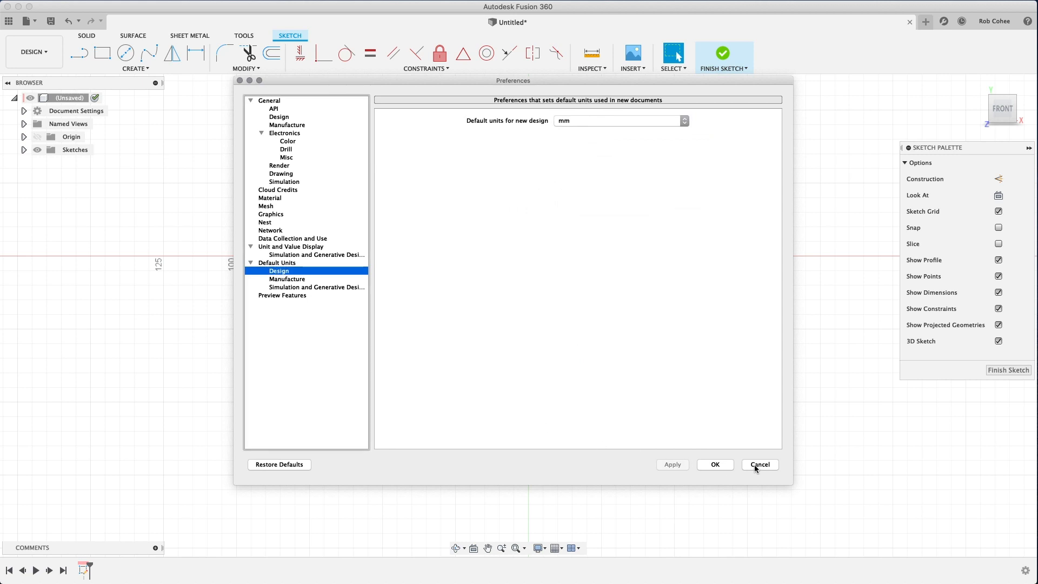
click(759, 464)
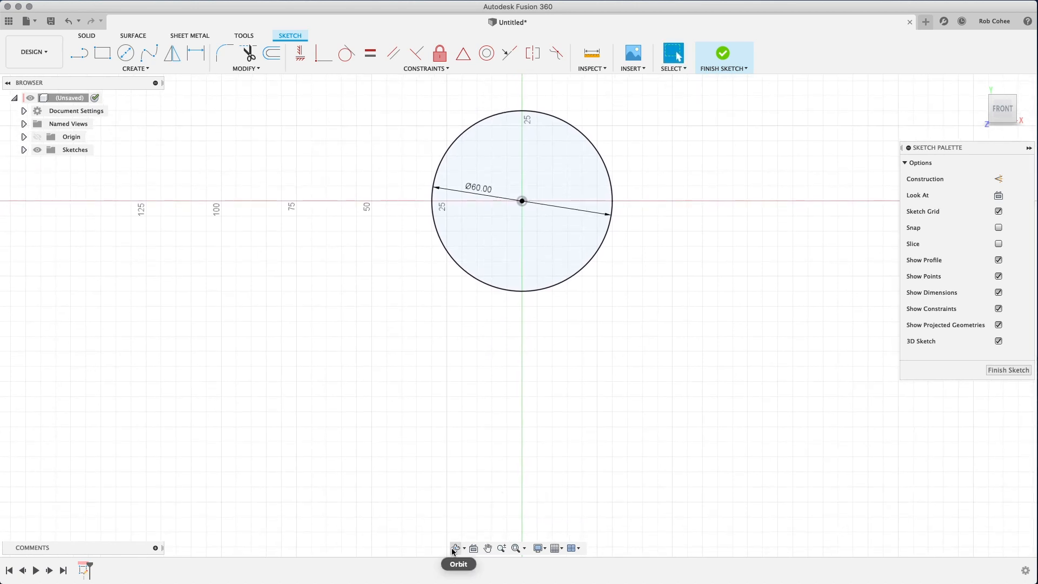
mouse_move(516, 548)
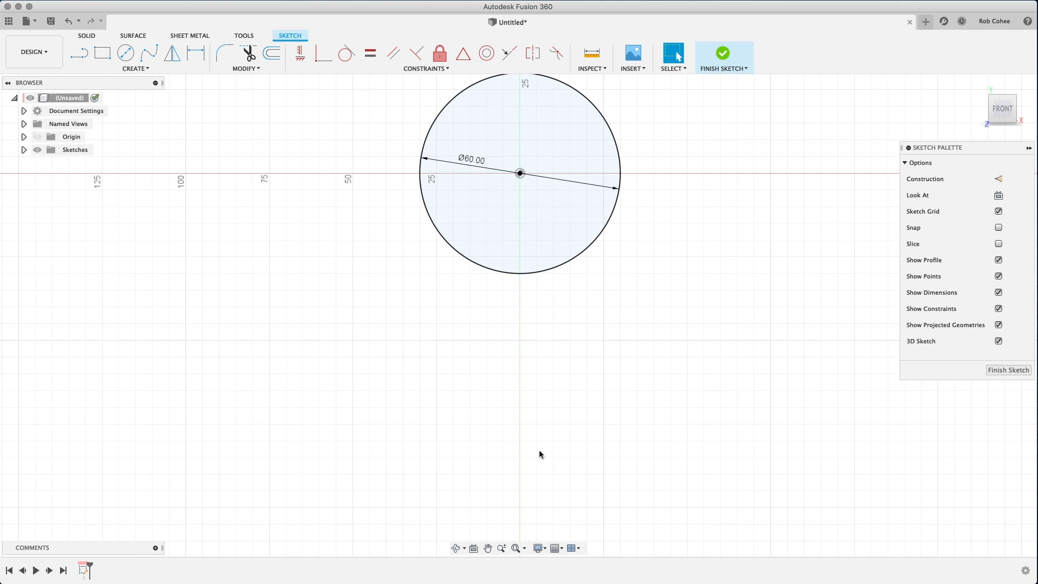
Step: Draw a second circle below the first on the vertical axis with a 60 mm diameter
scroll(down, 3)
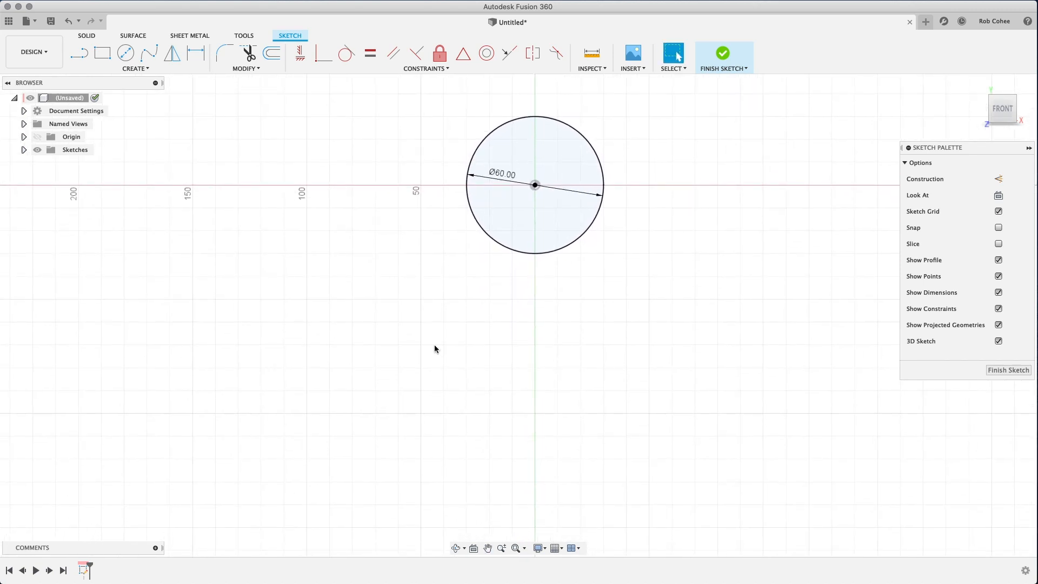
right_click(436, 348)
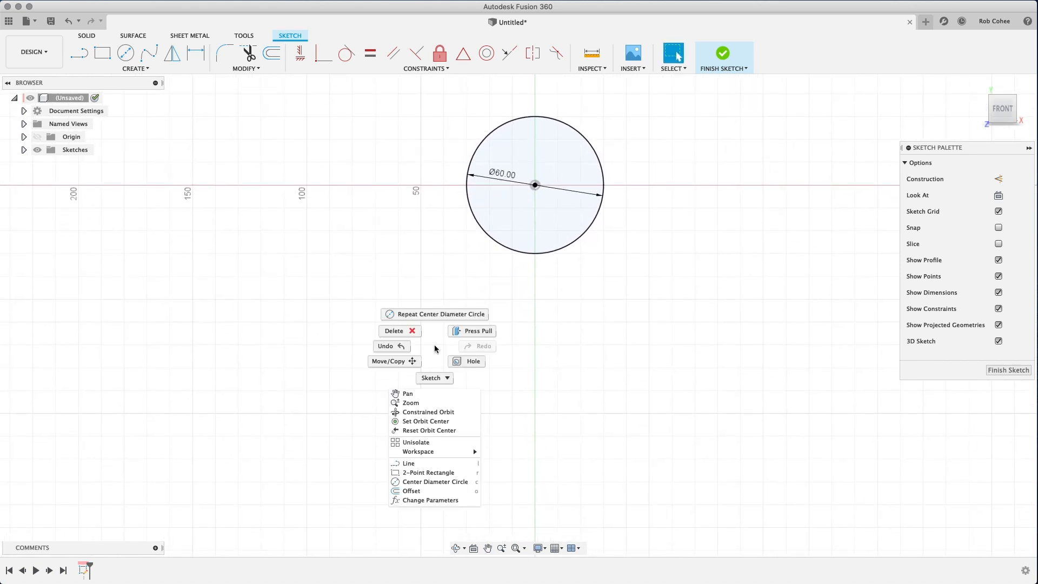
click(434, 483)
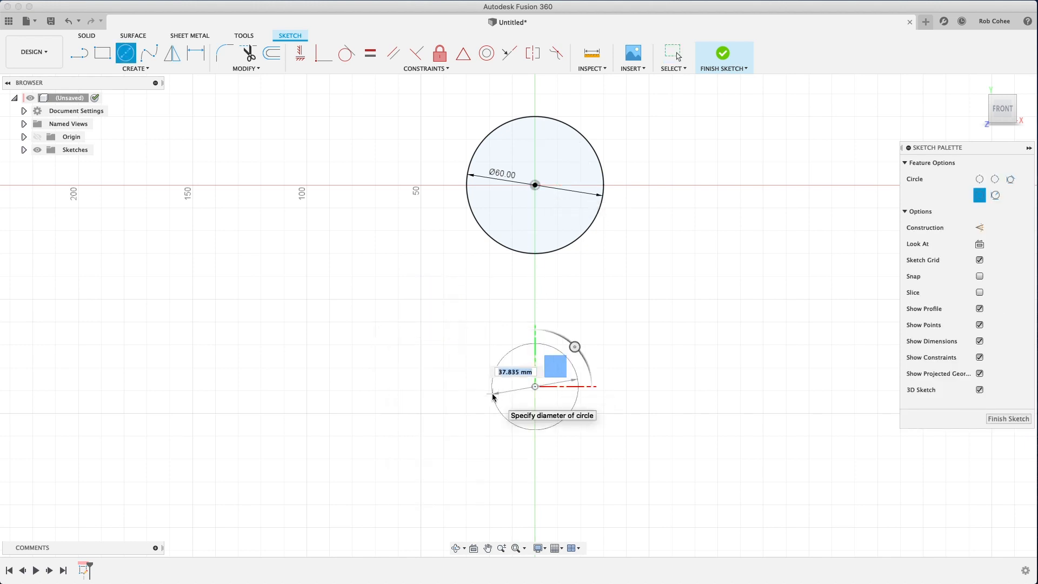
mouse_move(485, 405)
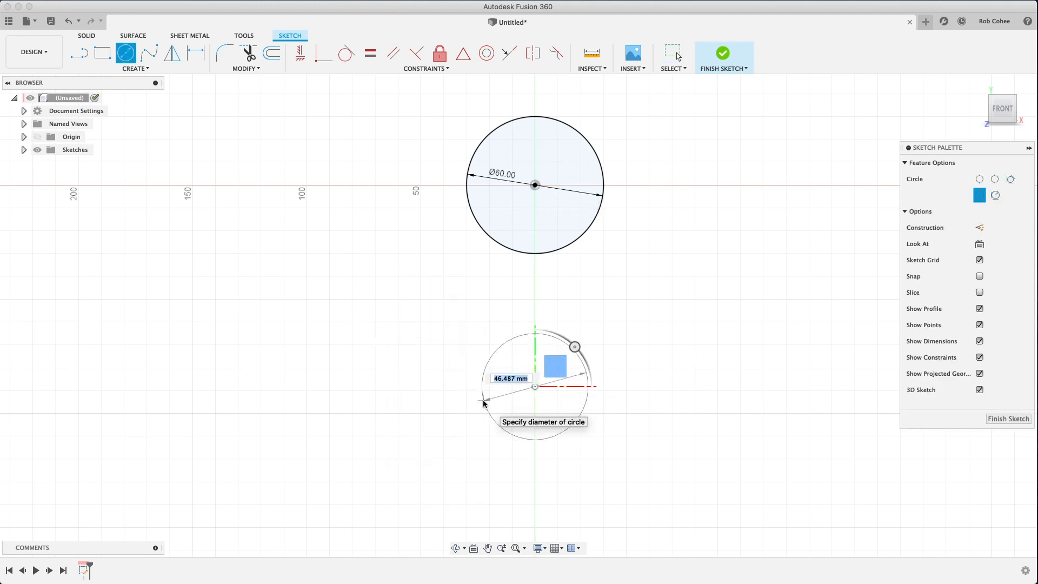
text(60)
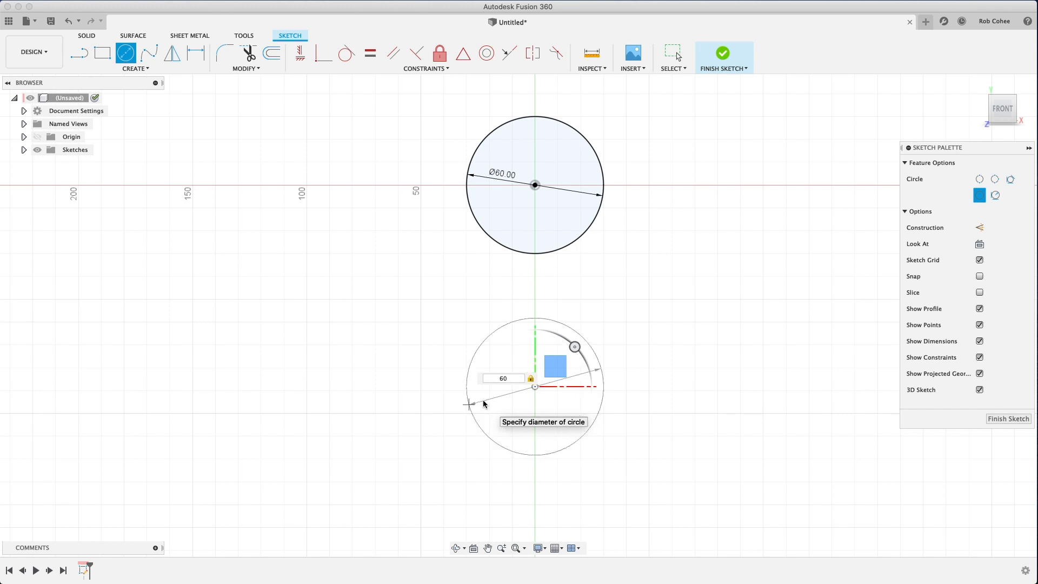
key(Return)
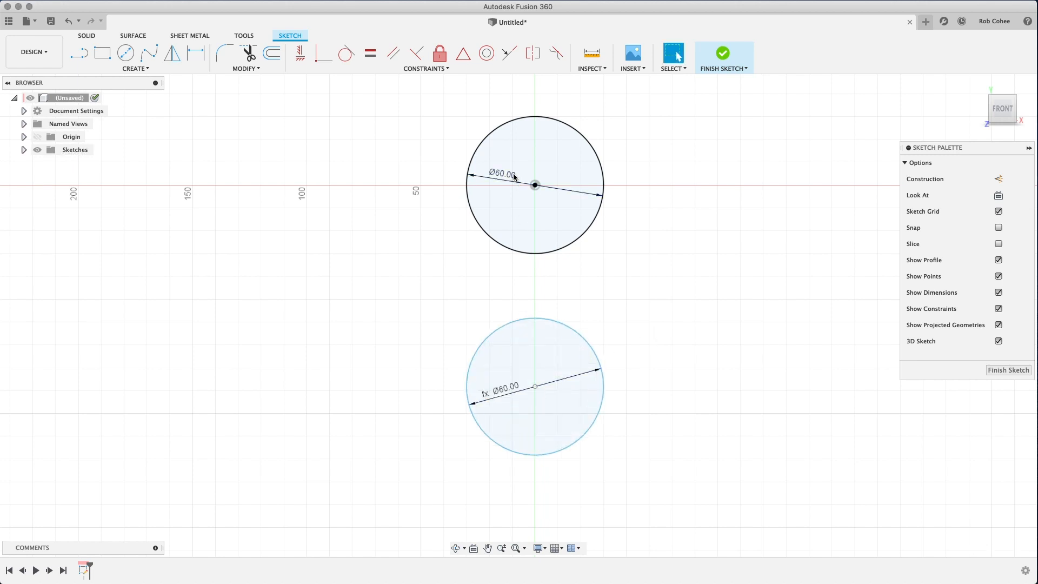
Step: Link the second circle's diameter to the first circle's dimension and ready the Line command
double_click(500, 175)
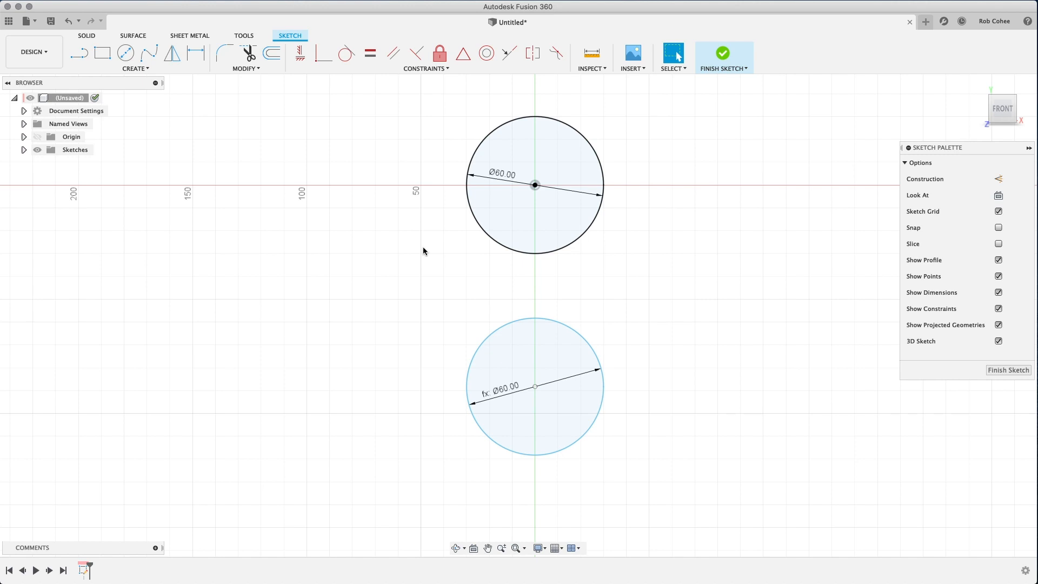
right_click(424, 251)
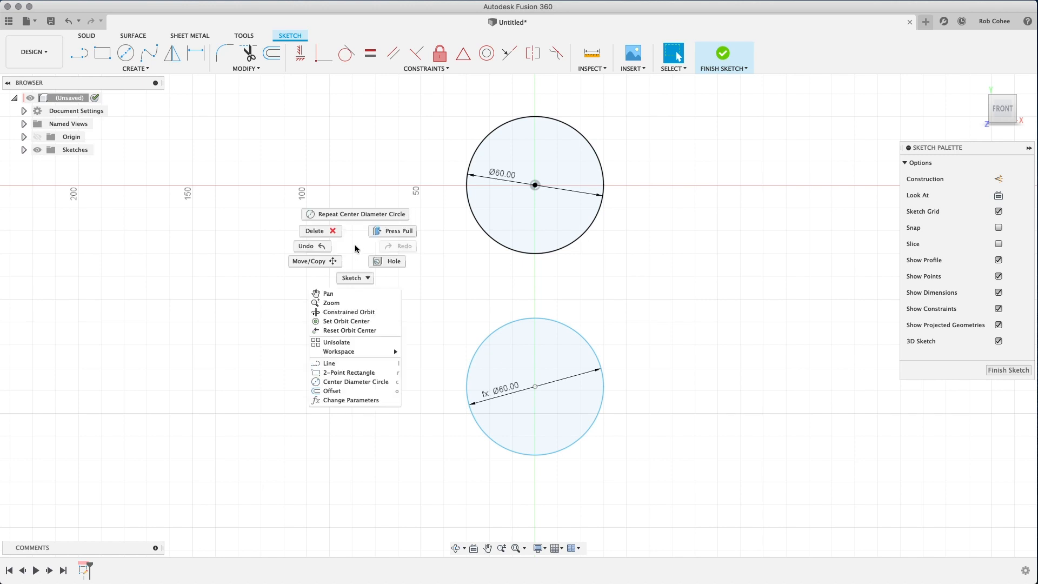
click(361, 279)
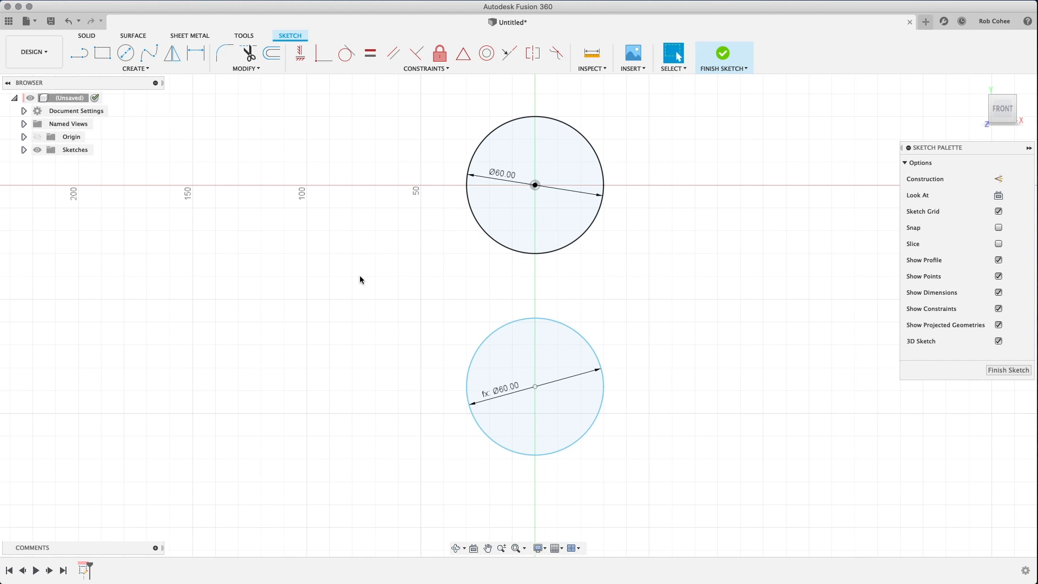
right_click(361, 279)
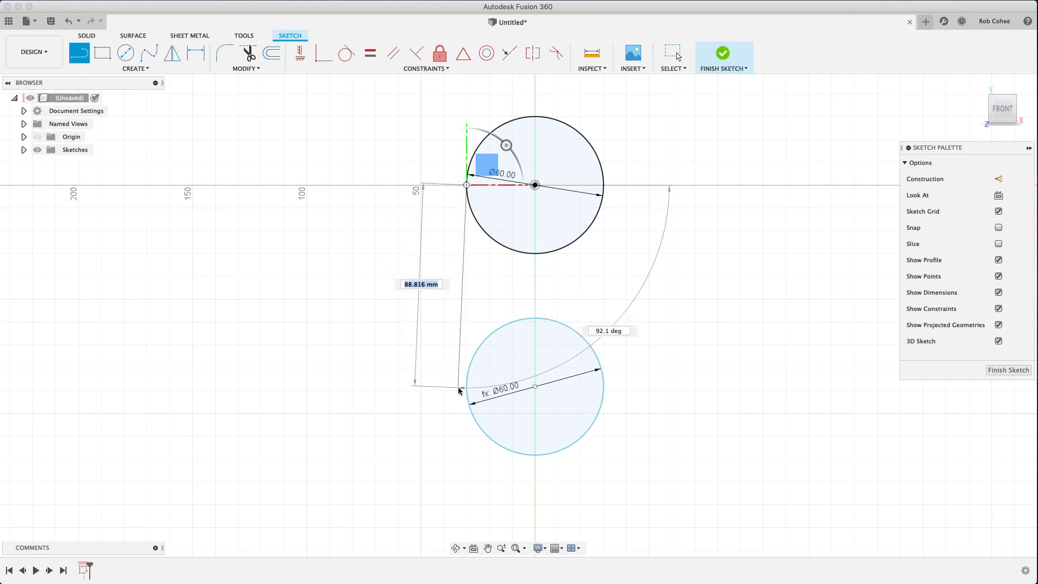
mouse_move(465, 388)
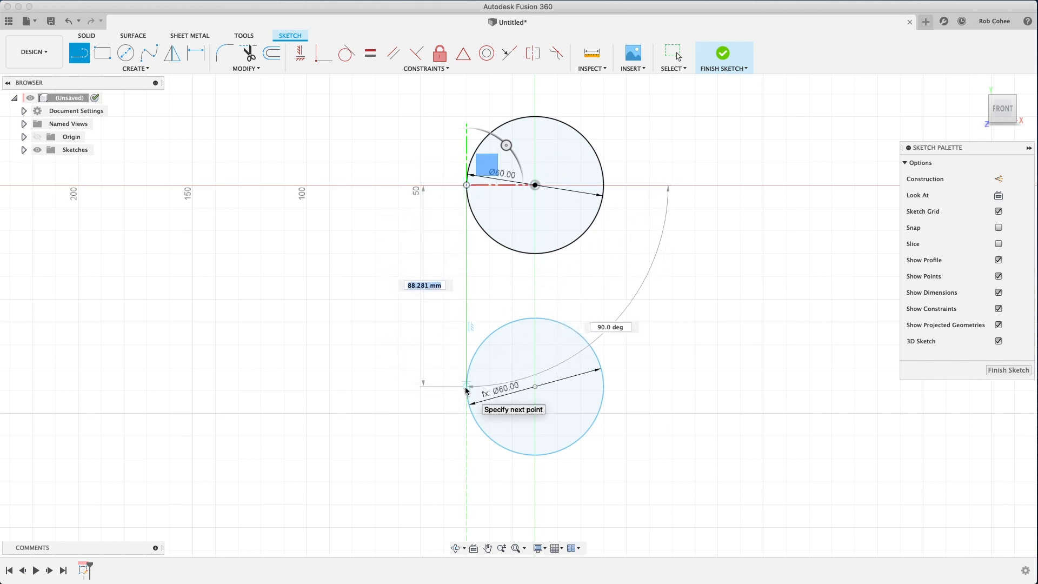
Step: Join the two circles' sides with vertical tangent lines to form the slot outline
drag(467, 390, 615, 320)
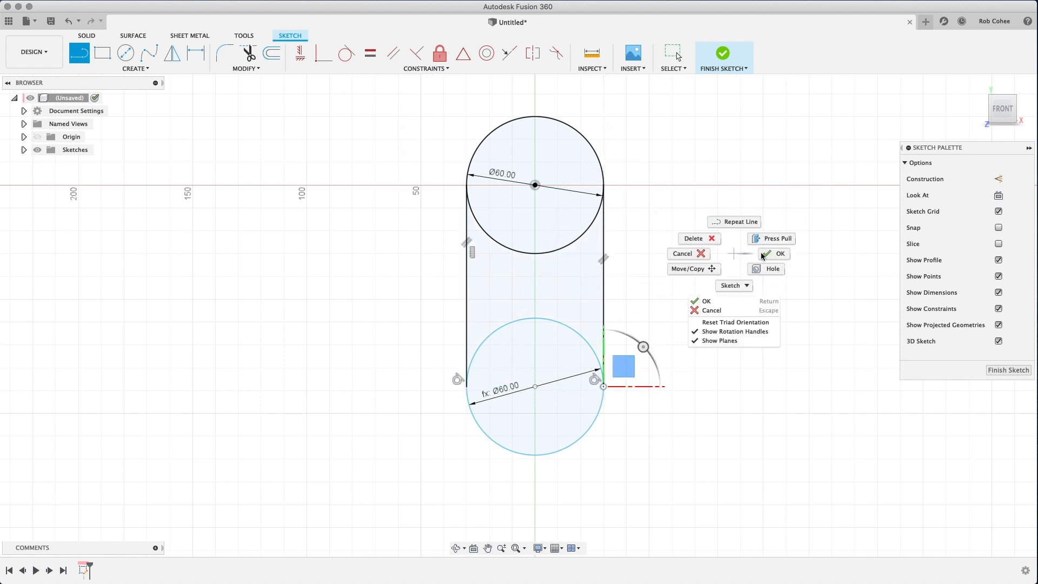
click(779, 253)
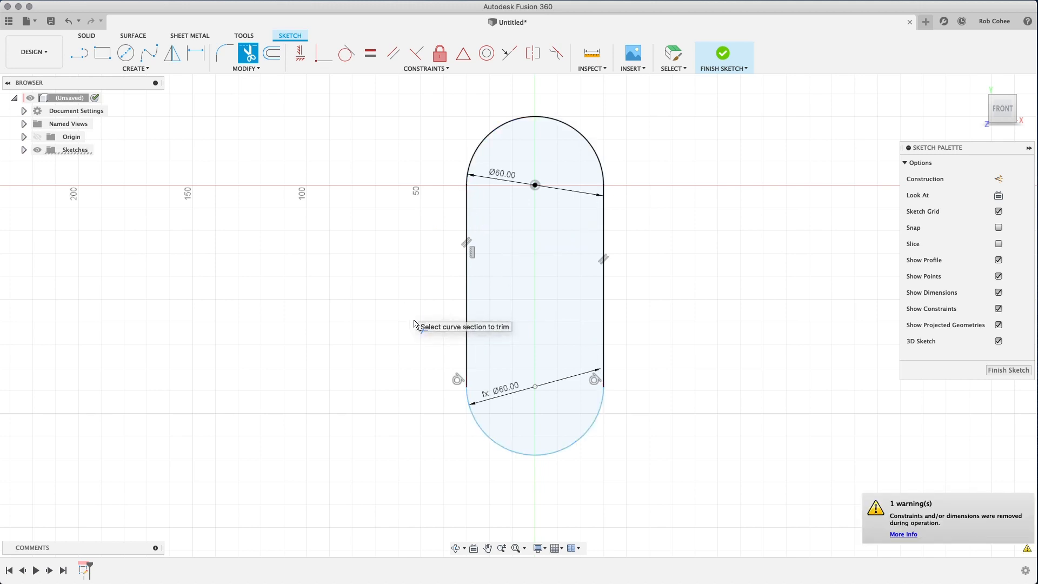
mouse_move(685, 278)
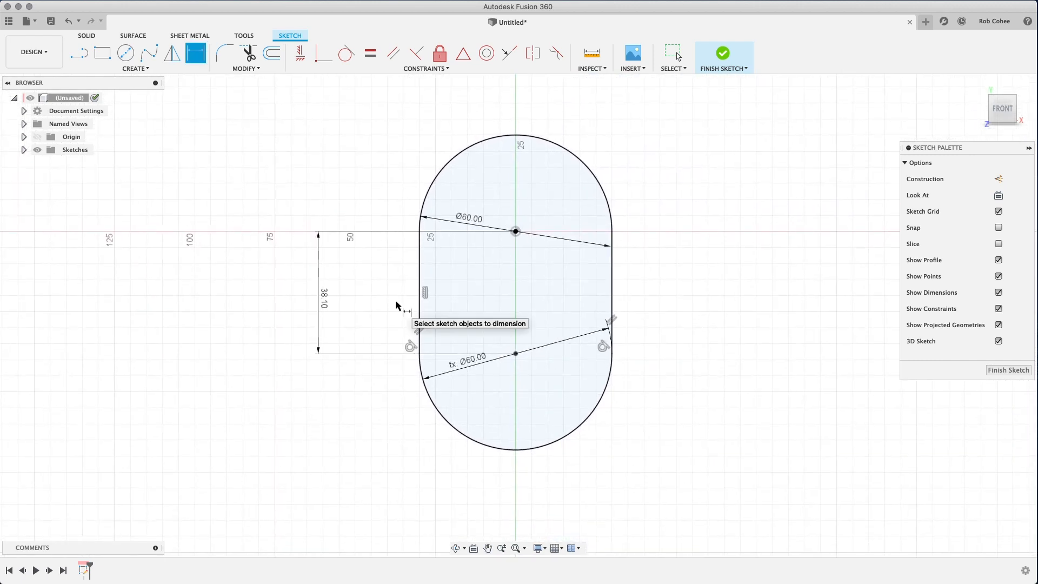
mouse_move(400, 290)
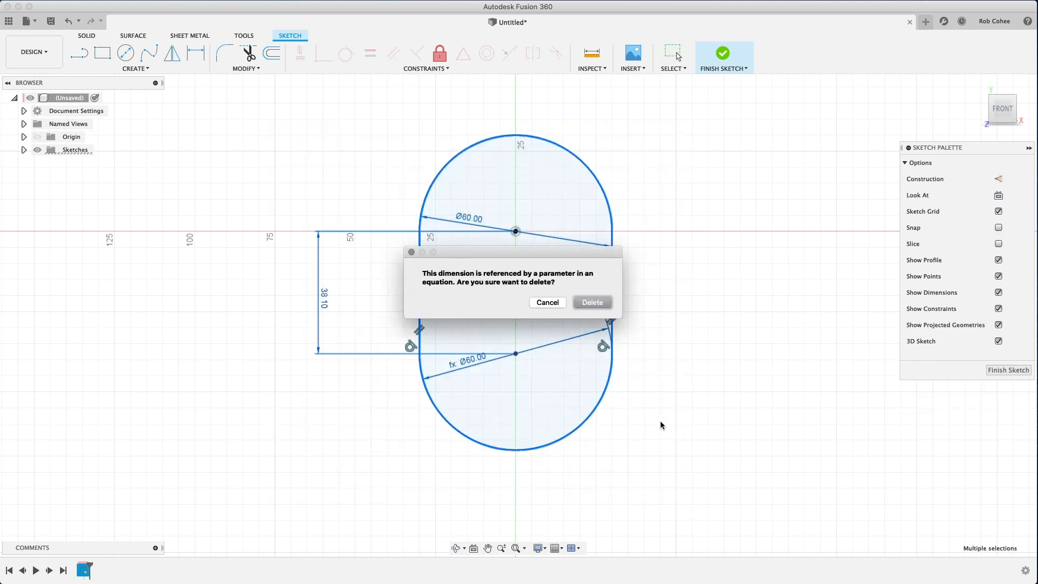
Step: Delete the hand-built slot outline and its dimensions, accepting the parameter warning
click(592, 303)
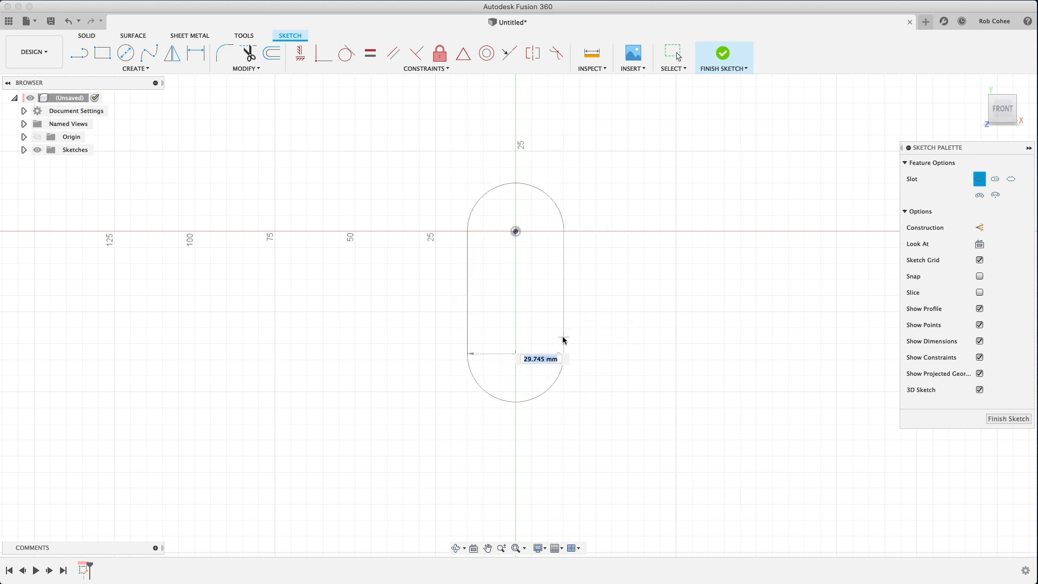
Step: Create a centre-to-centre slot, change its Ø30 width to 60 mm and move the dimension outside
text(30)
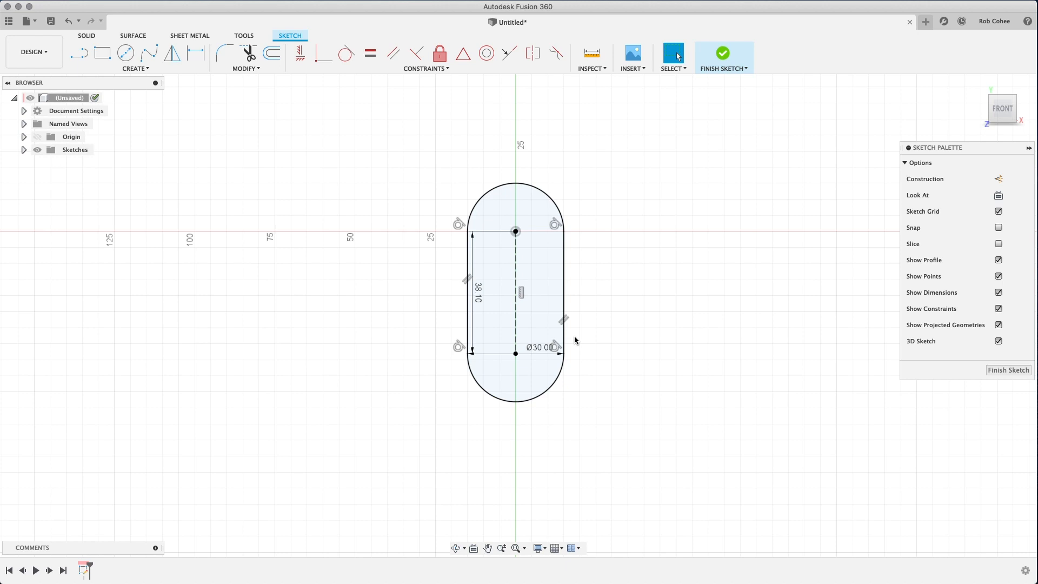
double_click(541, 348)
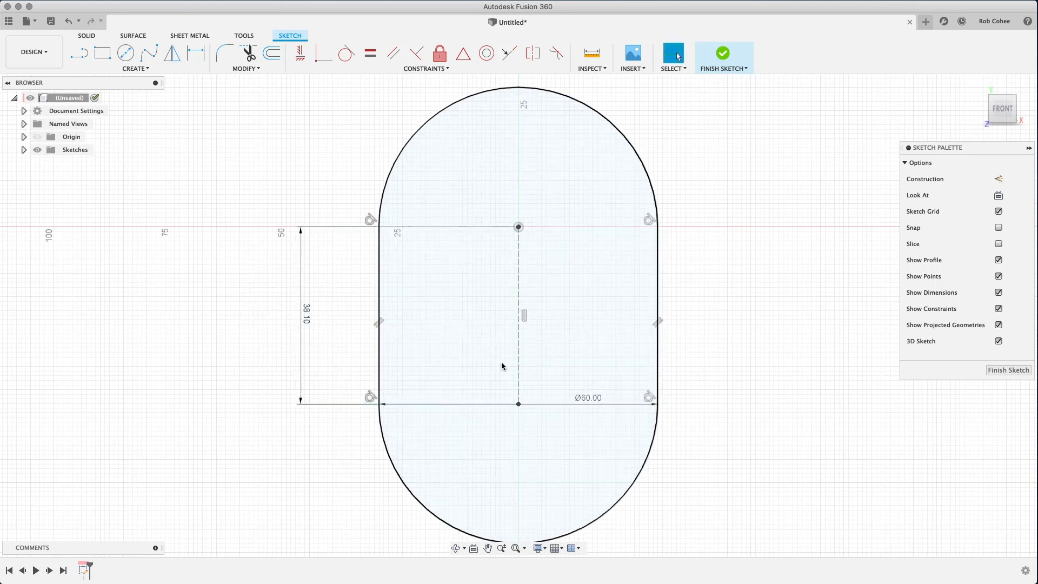
drag(588, 396, 664, 503)
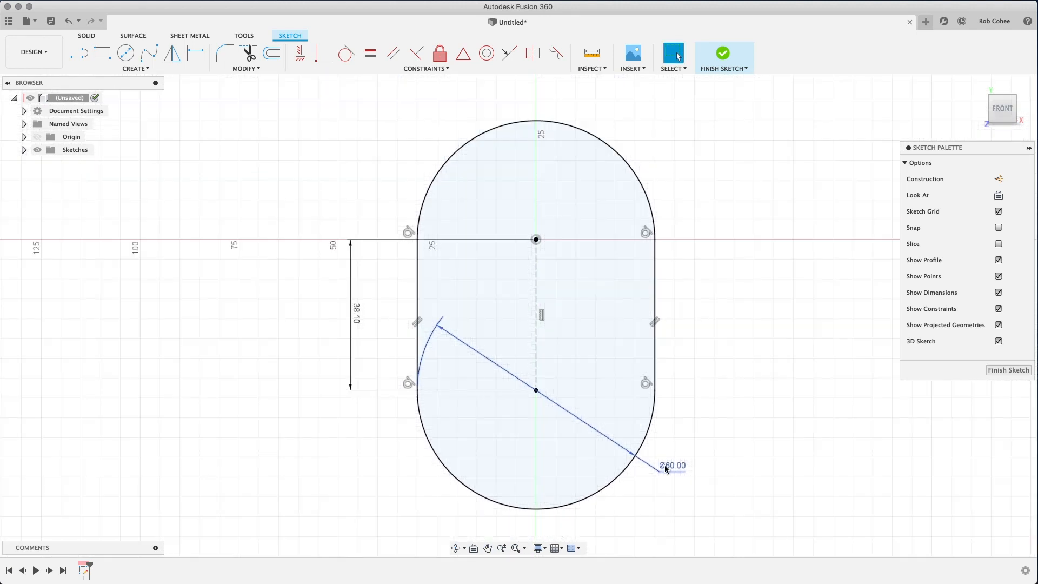
mouse_move(666, 470)
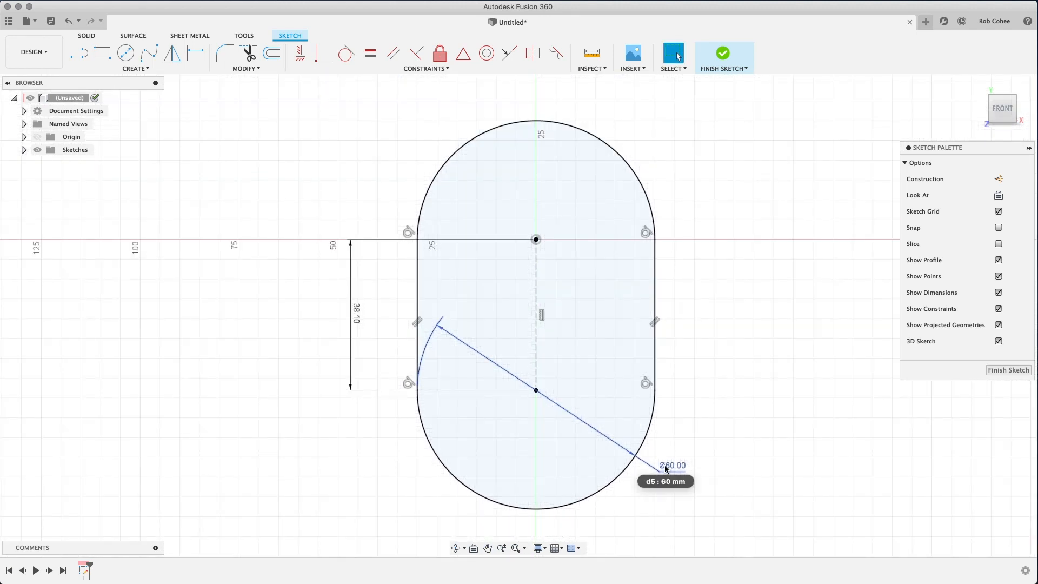